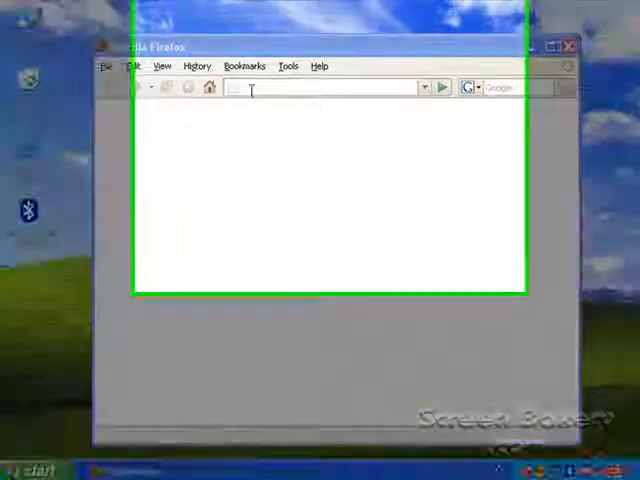
Go to crossloop.com and start the free CrossLoop installer download
type("crossloop.com/")
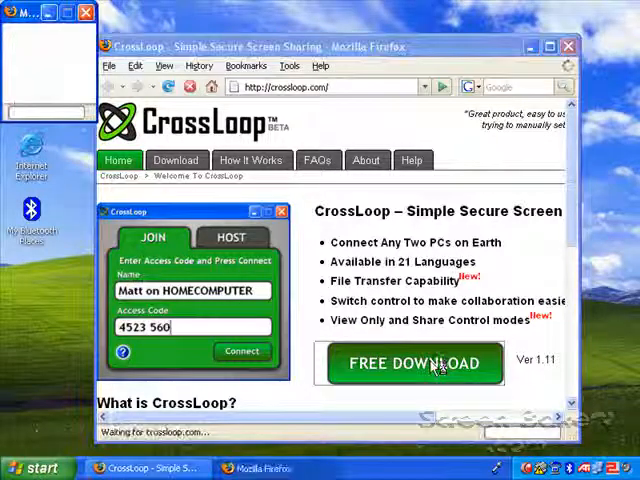
left_click(413, 365)
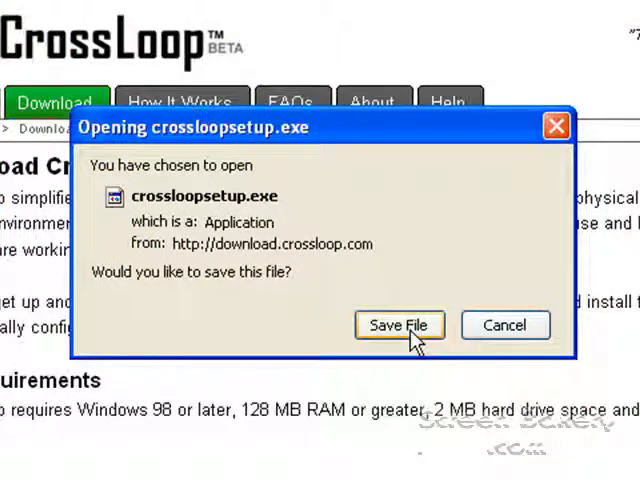
Save crossloopsetup.exe, close the downloads list, and close Firefox
left_click(399, 325)
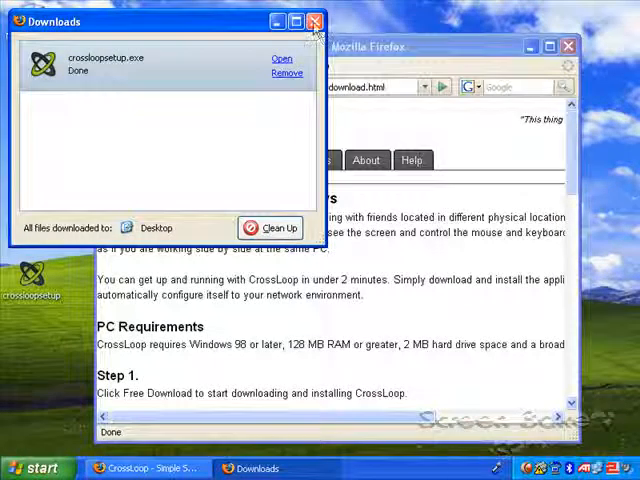
left_click(315, 21)
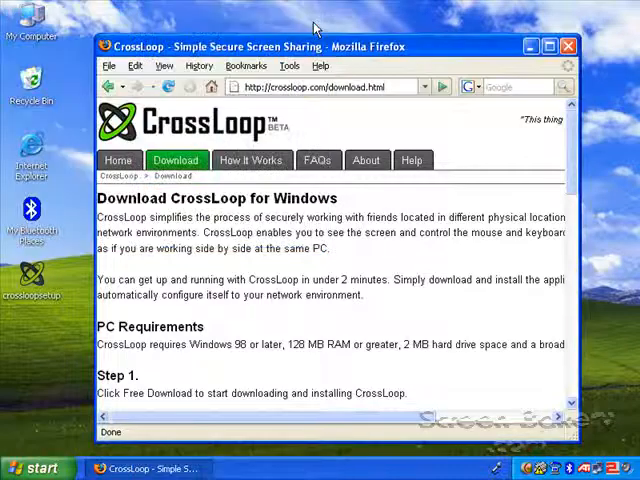
mouse_move(384, 217)
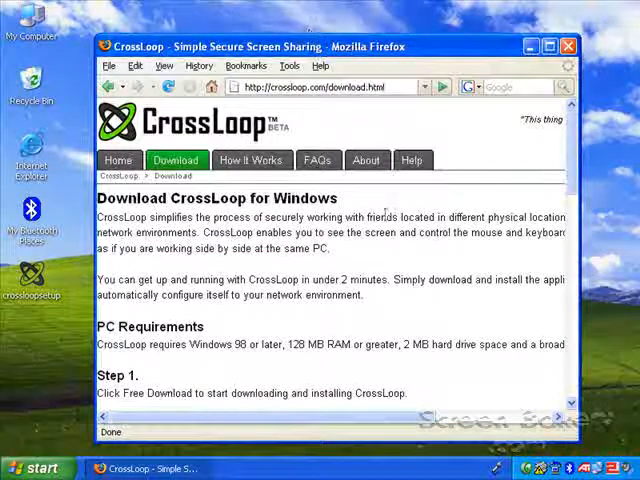
mouse_move(400, 262)
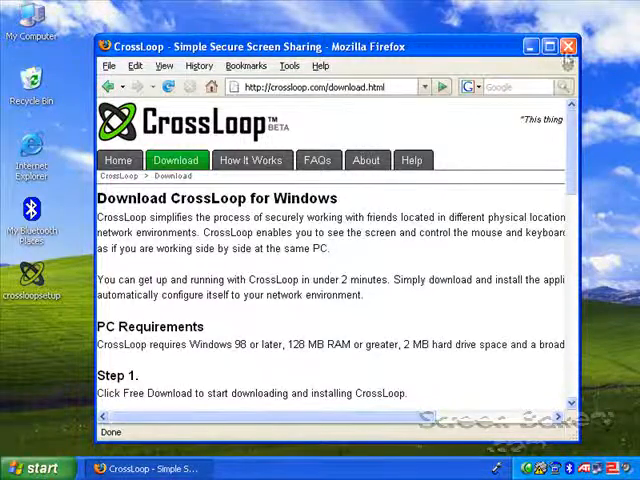
left_click(565, 45)
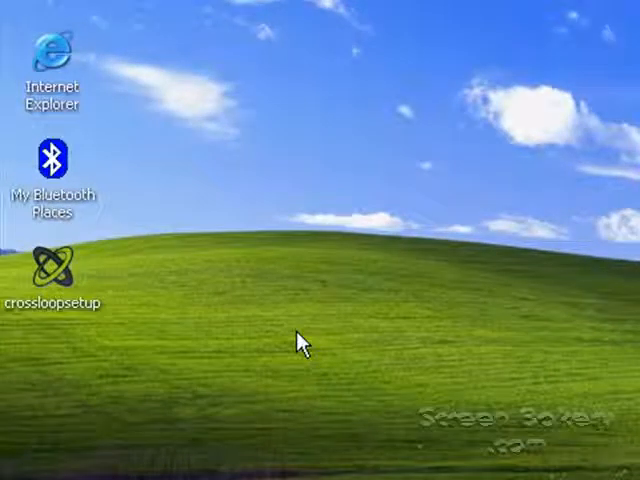
mouse_move(75, 272)
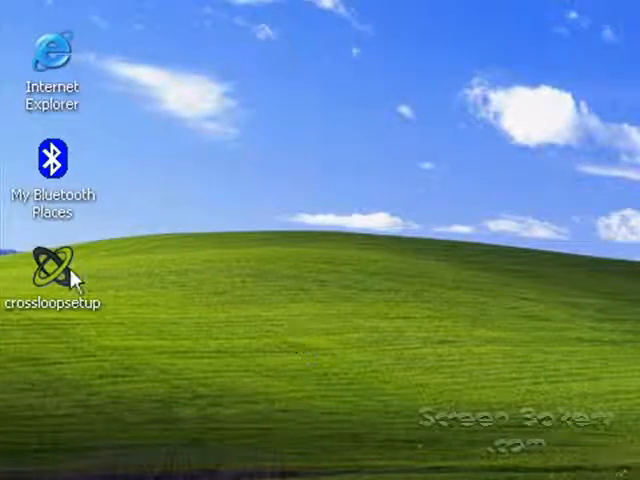
Launch the crossloopsetup installer from its desktop icon
double_click(55, 270)
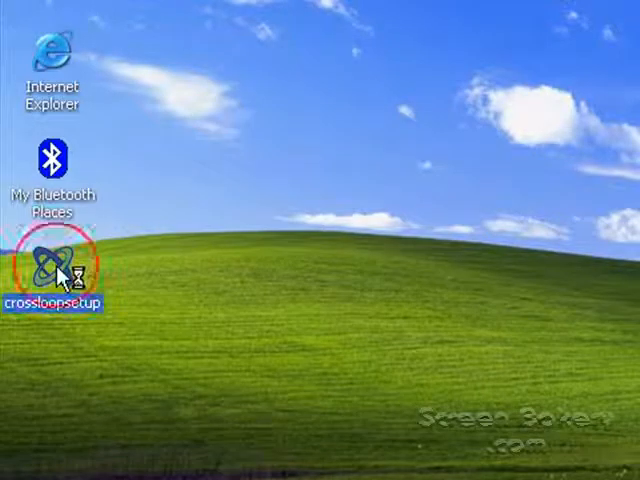
double_click(50, 270)
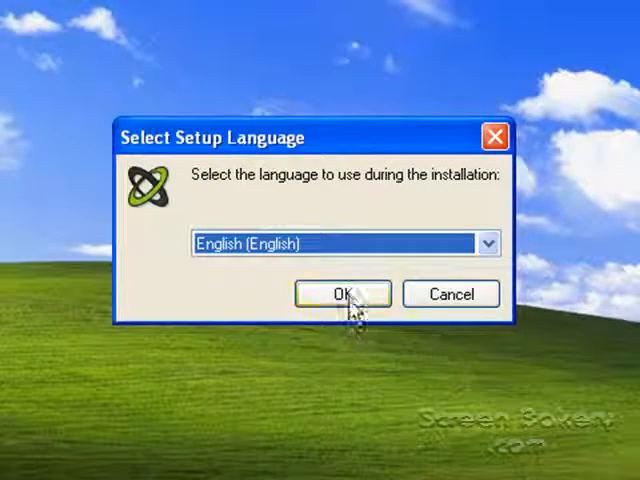
Install CrossLoop in English, accepting the license, with desktop and Quick Launch icons, then launch it
left_click(341, 293)
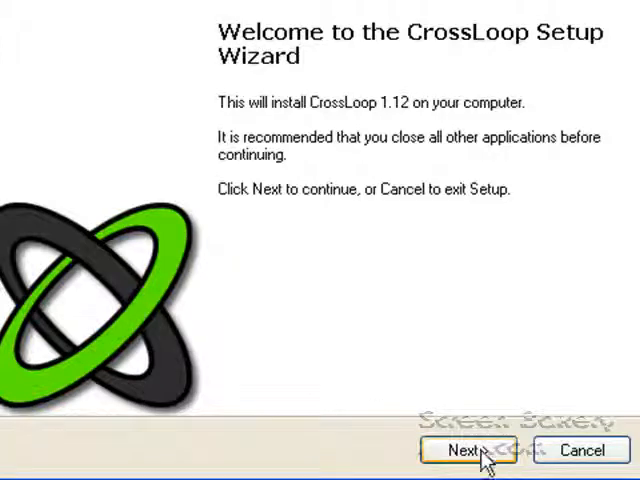
left_click(474, 450)
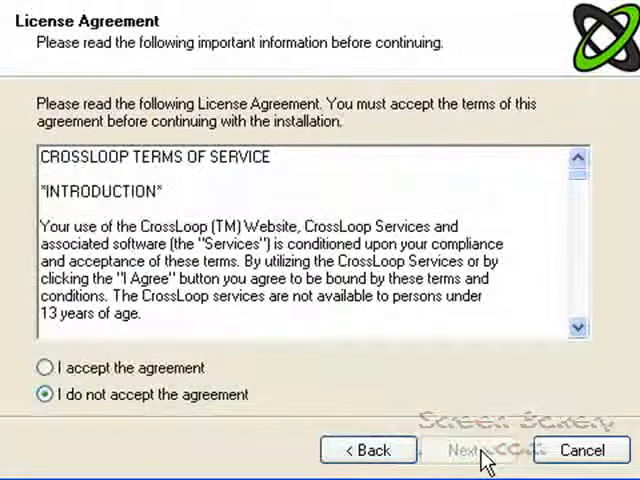
mouse_move(135, 375)
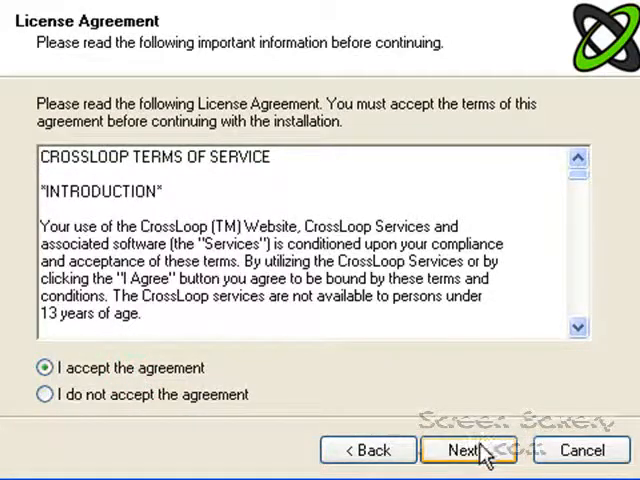
left_click(474, 449)
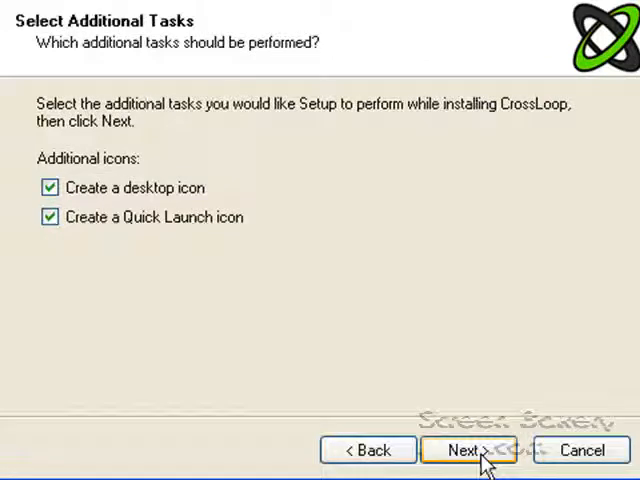
left_click(473, 450)
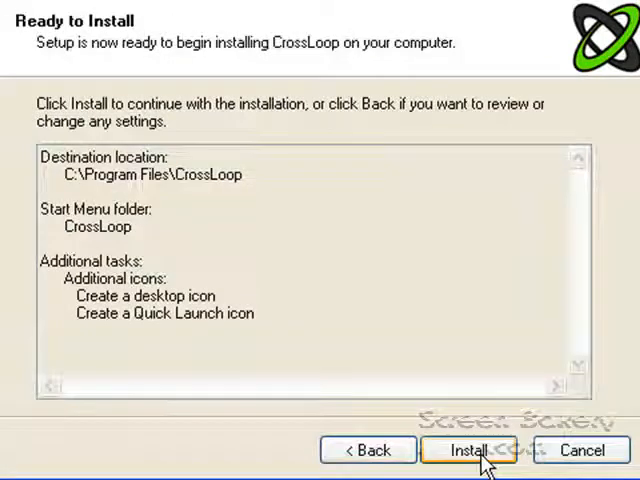
left_click(474, 450)
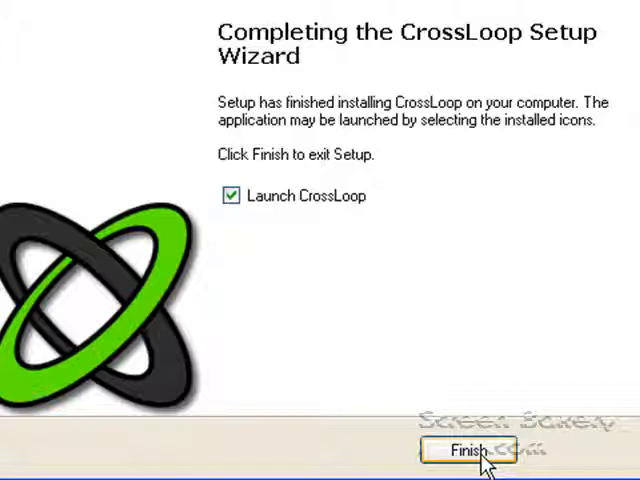
mouse_move(318, 202)
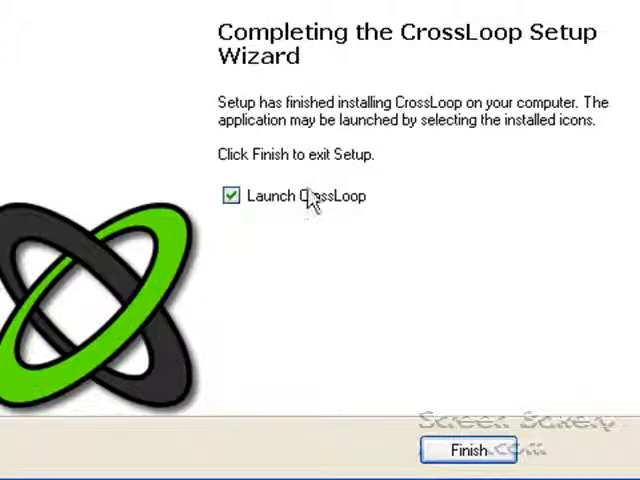
mouse_move(420, 395)
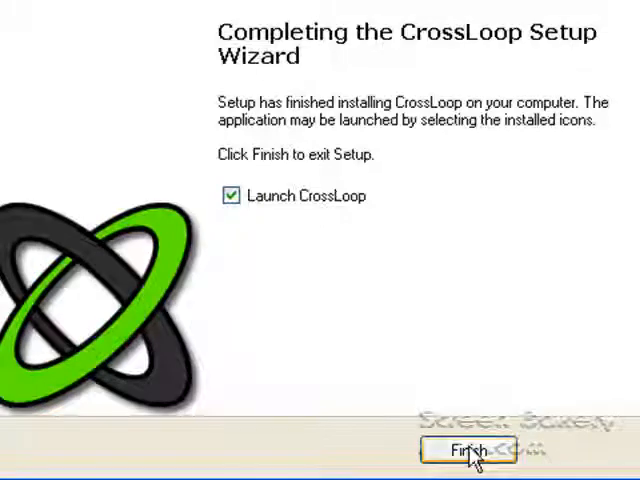
left_click(473, 452)
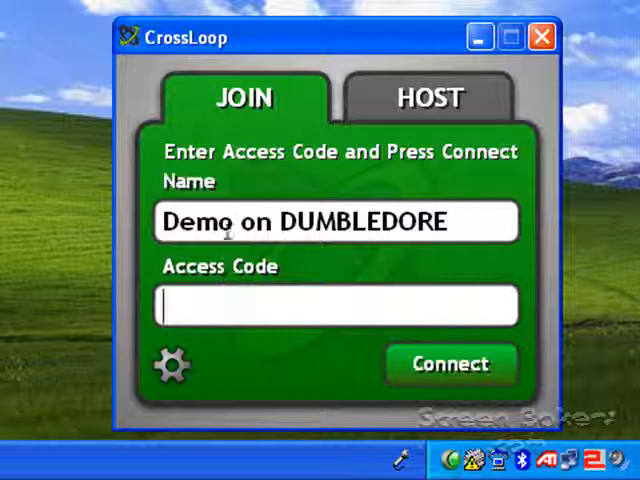
Select the computer name in the Name field and switch to the HOST tab
double_click(197, 221)
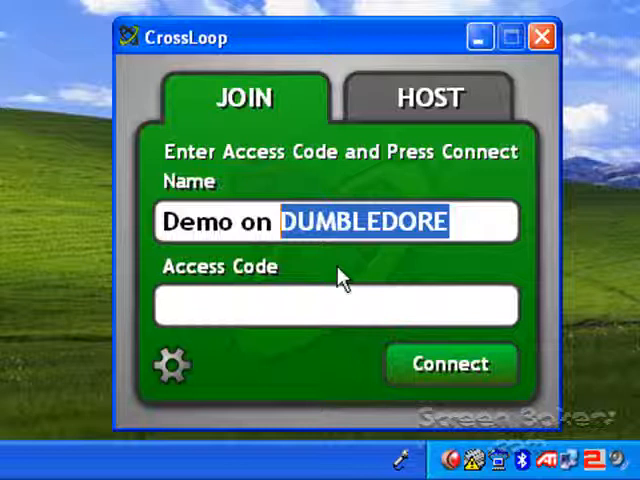
mouse_move(480, 172)
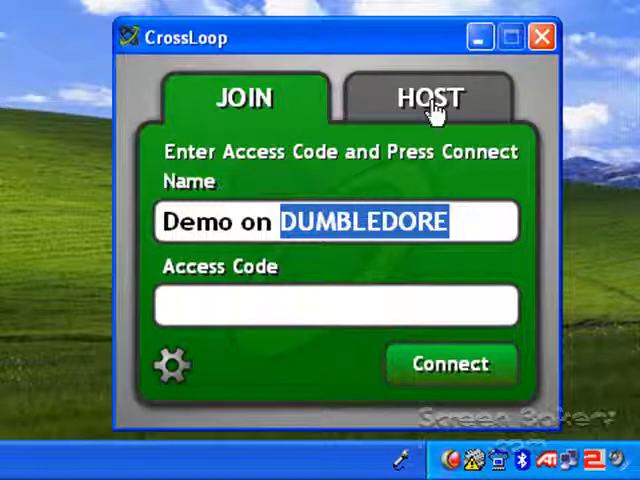
left_click(426, 97)
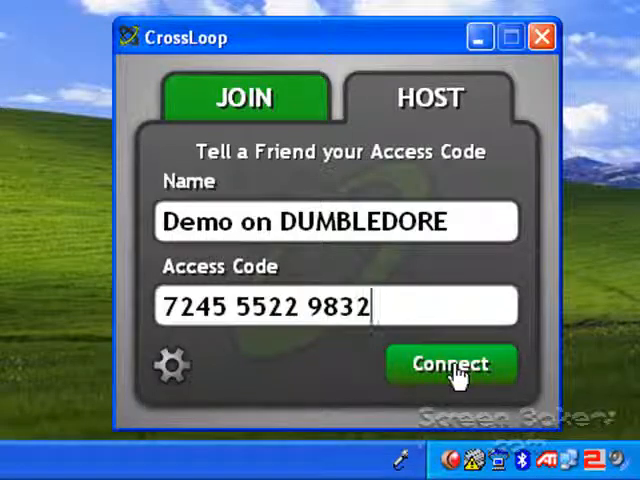
left_click(451, 365)
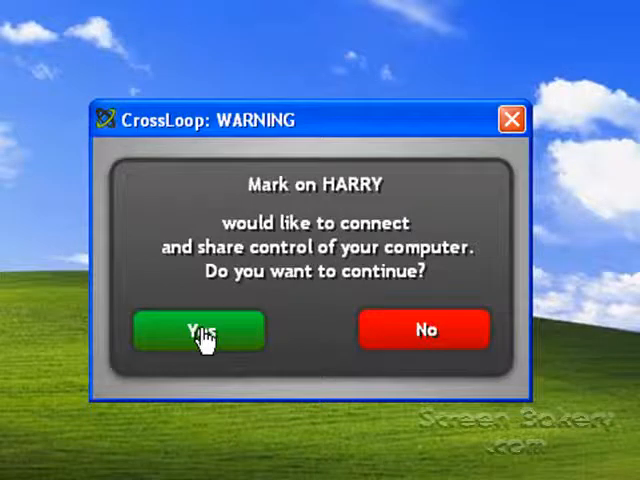
Accept Mark on HARRY's connection, share the screen briefly, then disconnect
left_click(200, 329)
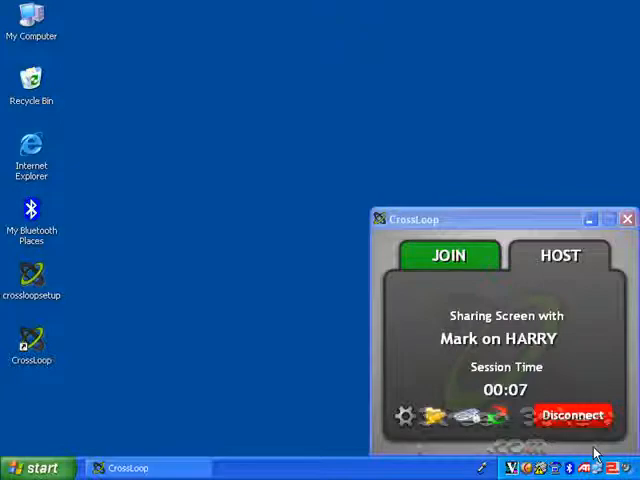
mouse_move(435, 133)
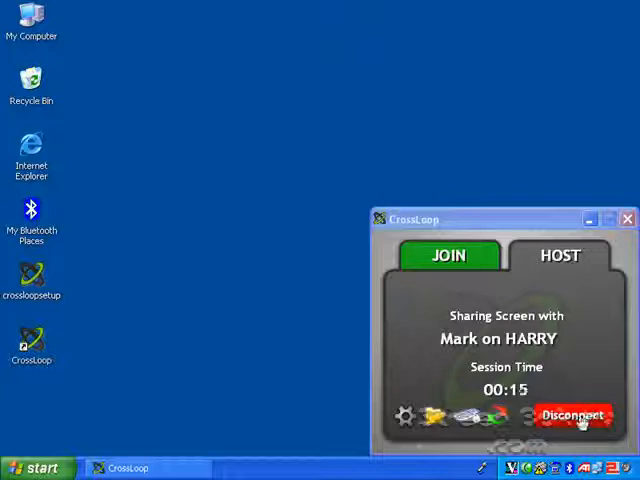
left_click(575, 414)
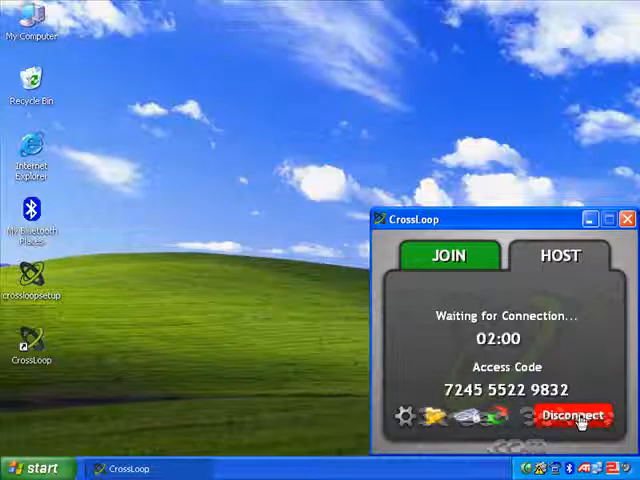
Stop hosting, dismiss the Rate Your Session form, and close CrossLoop
left_click(573, 416)
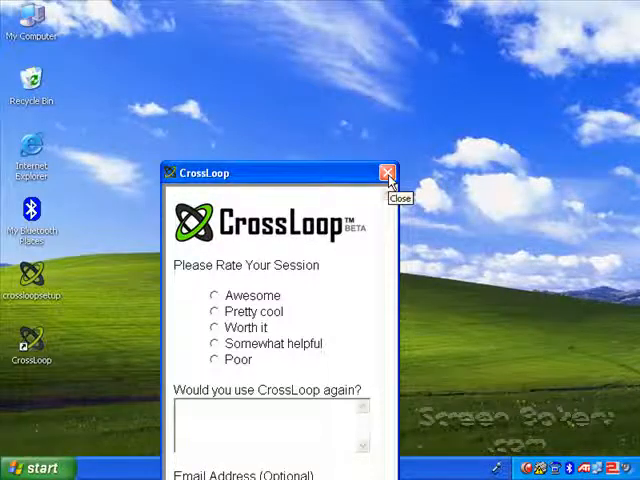
left_click(387, 172)
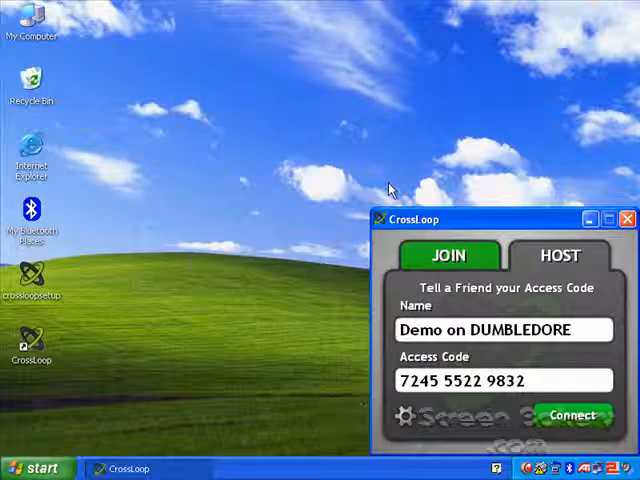
mouse_move(625, 222)
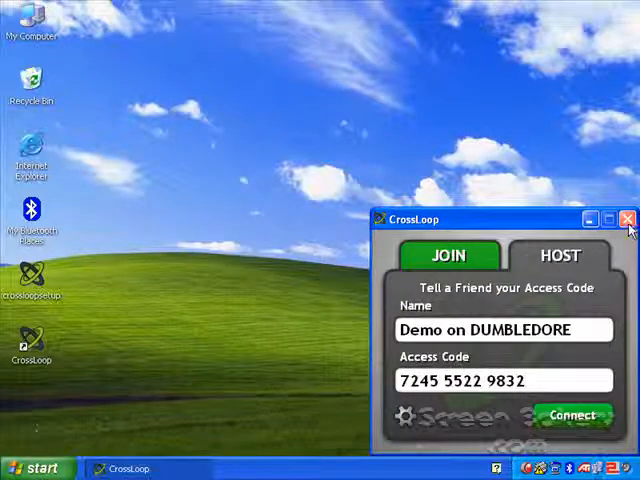
left_click(624, 218)
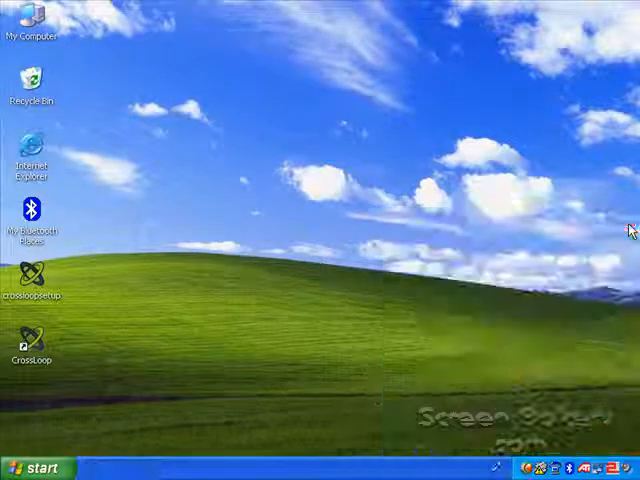
mouse_move(532, 314)
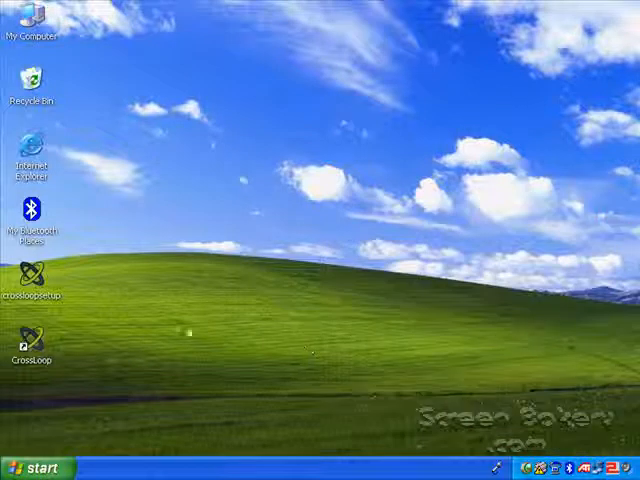
mouse_move(34, 288)
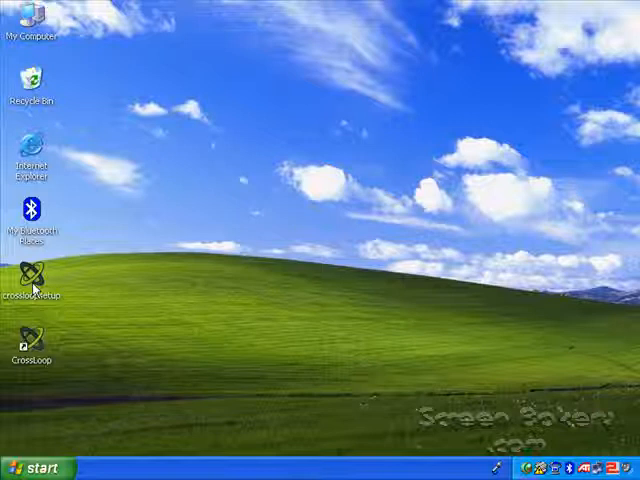
left_click(33, 280)
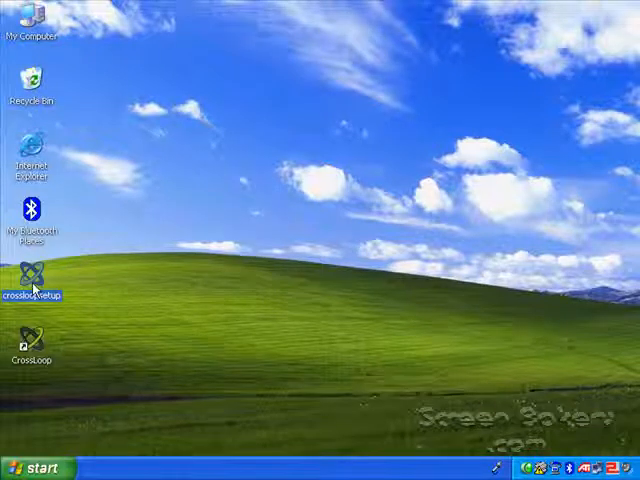
mouse_move(43, 360)
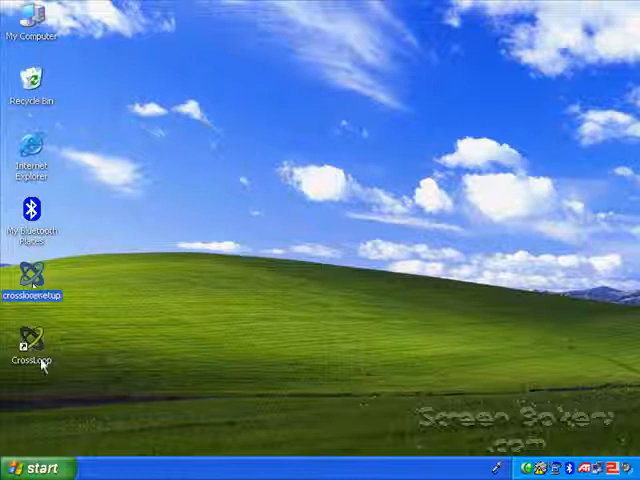
mouse_move(43, 359)
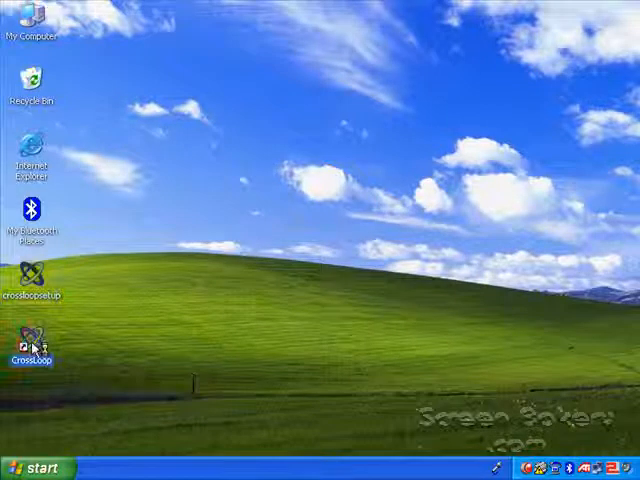
mouse_move(183, 385)
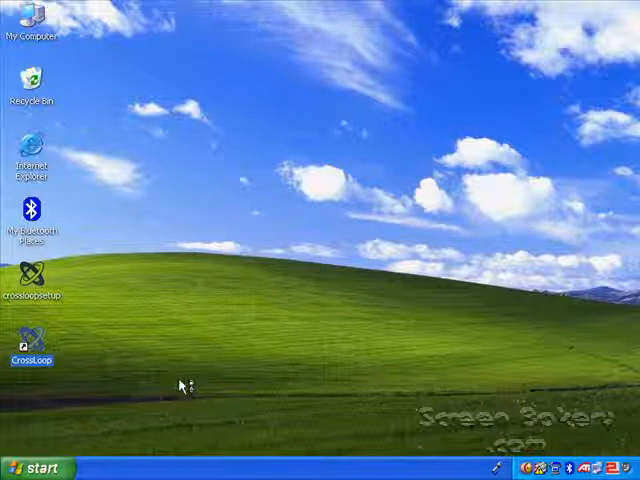